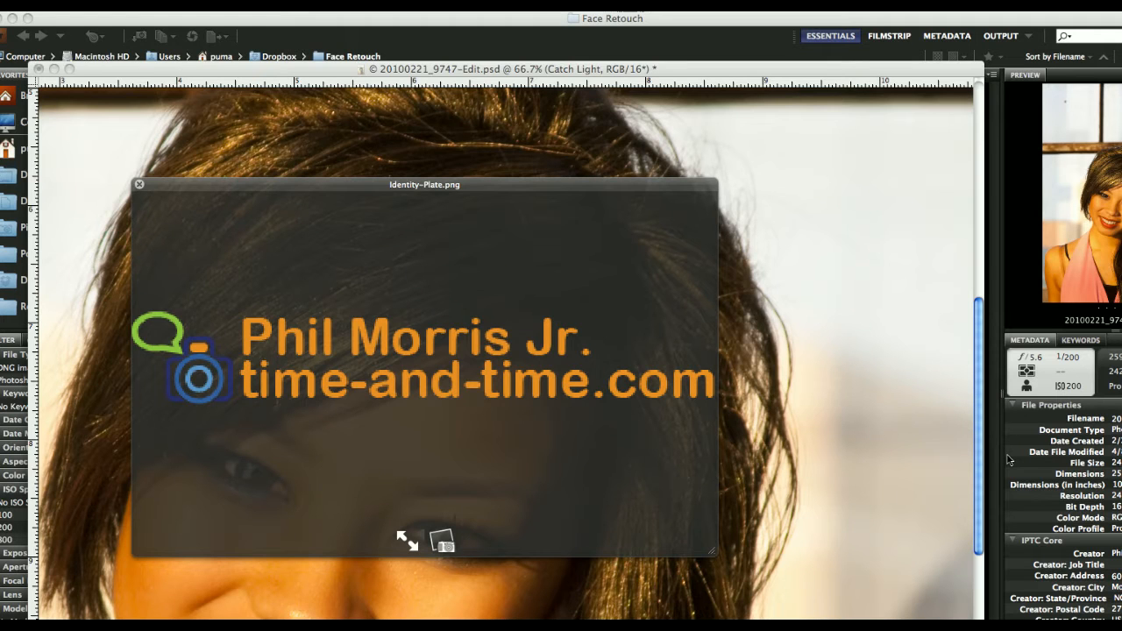
{"action": "mouse_move", "coordinate": [1007, 438]}
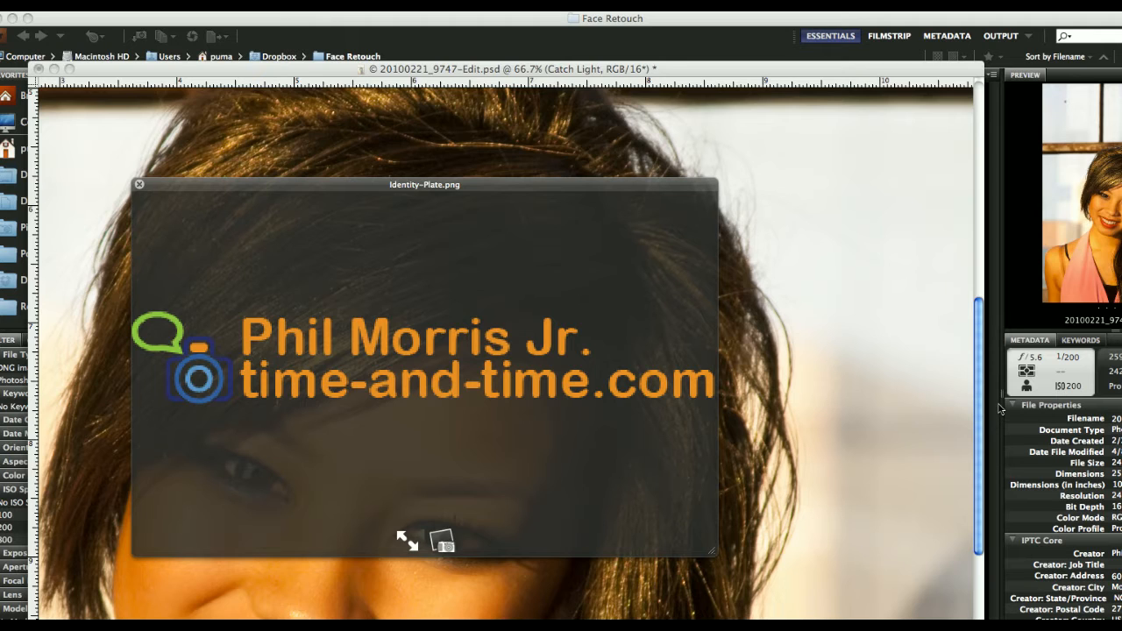
{"action": "mouse_move", "coordinate": [760, 245]}
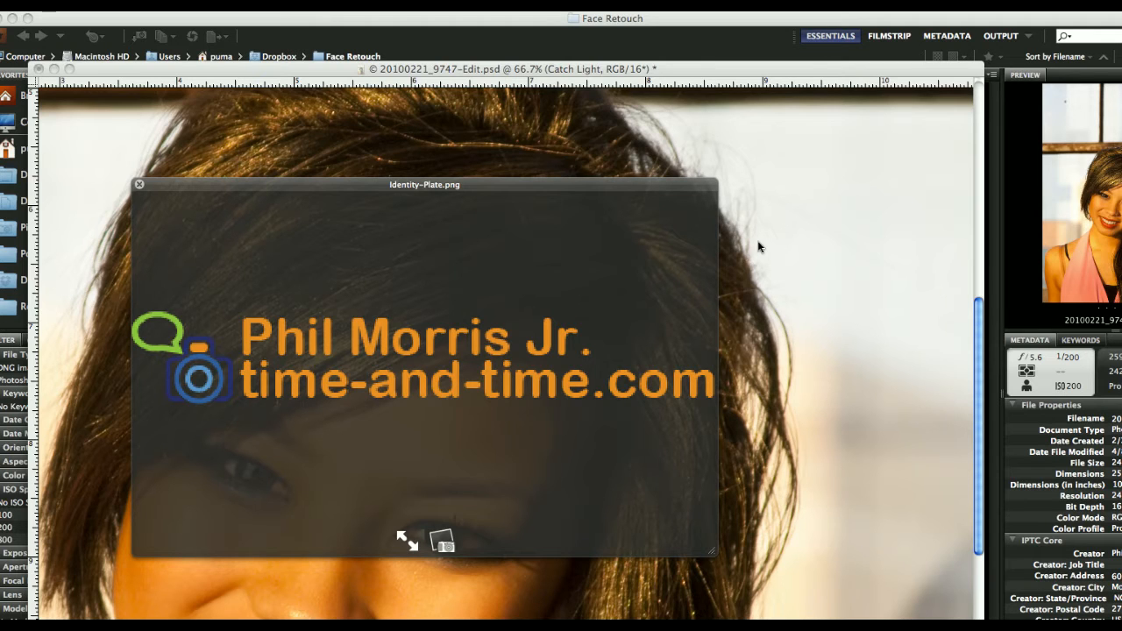
{"action": "mouse_move", "coordinate": [783, 316]}
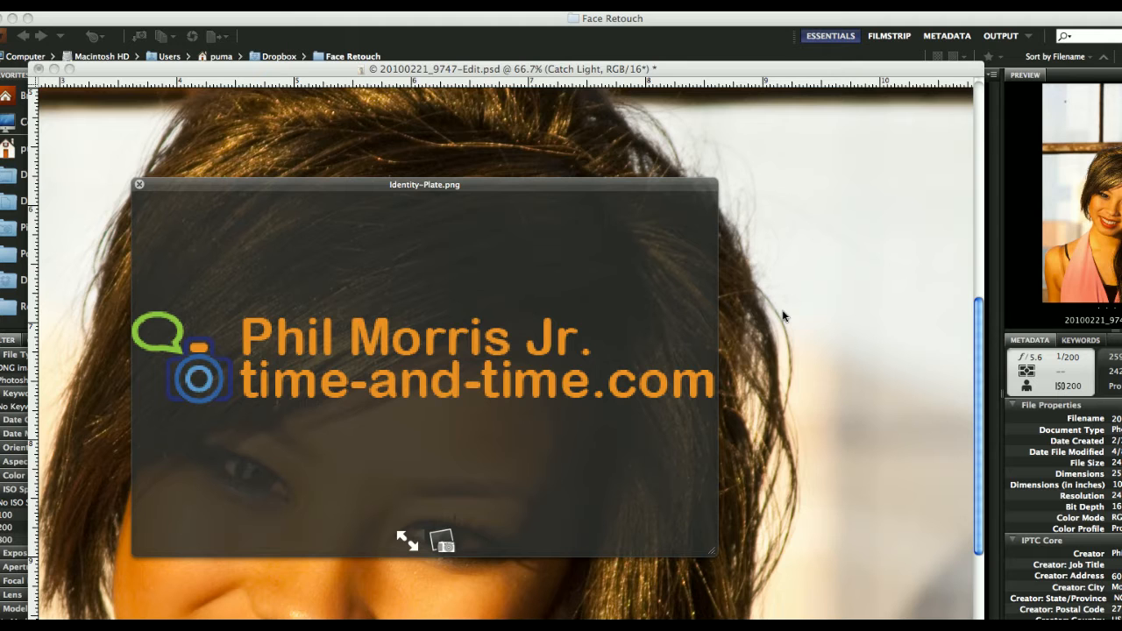
{"action": "mouse_move", "coordinate": [754, 207]}
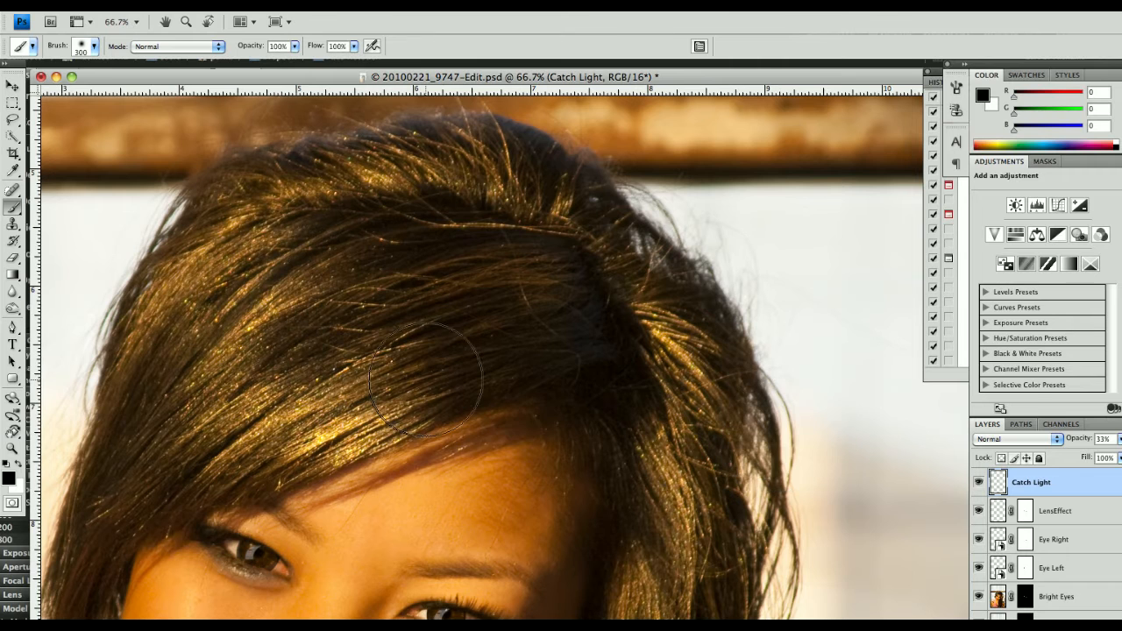
{"action": "mouse_move", "coordinate": [136, 330]}
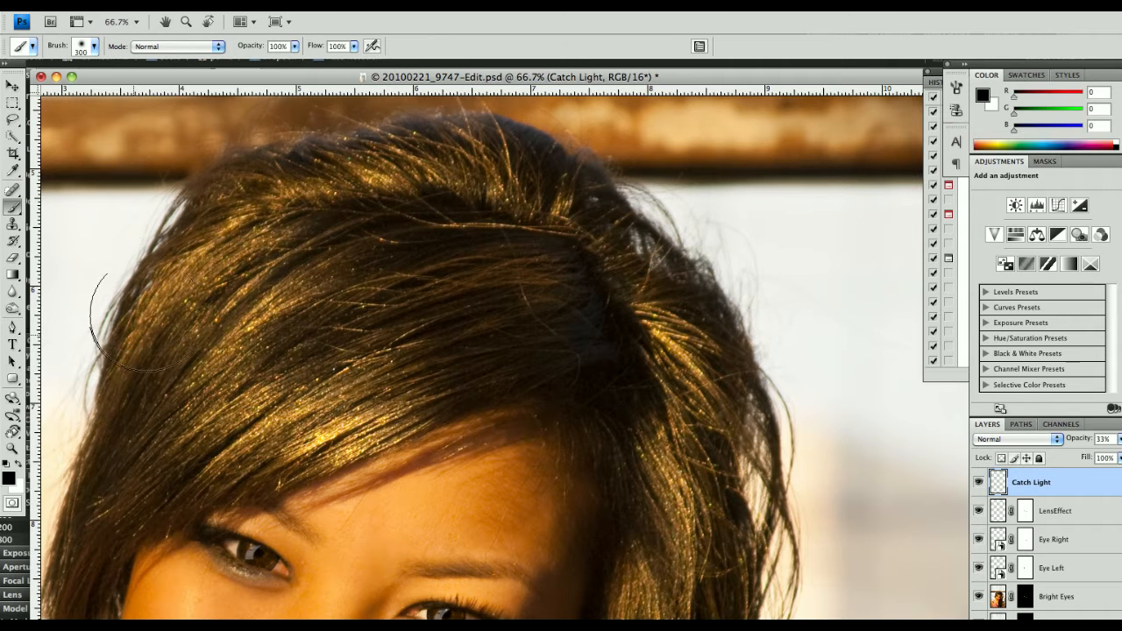
{"action": "mouse_move", "coordinate": [649, 266]}
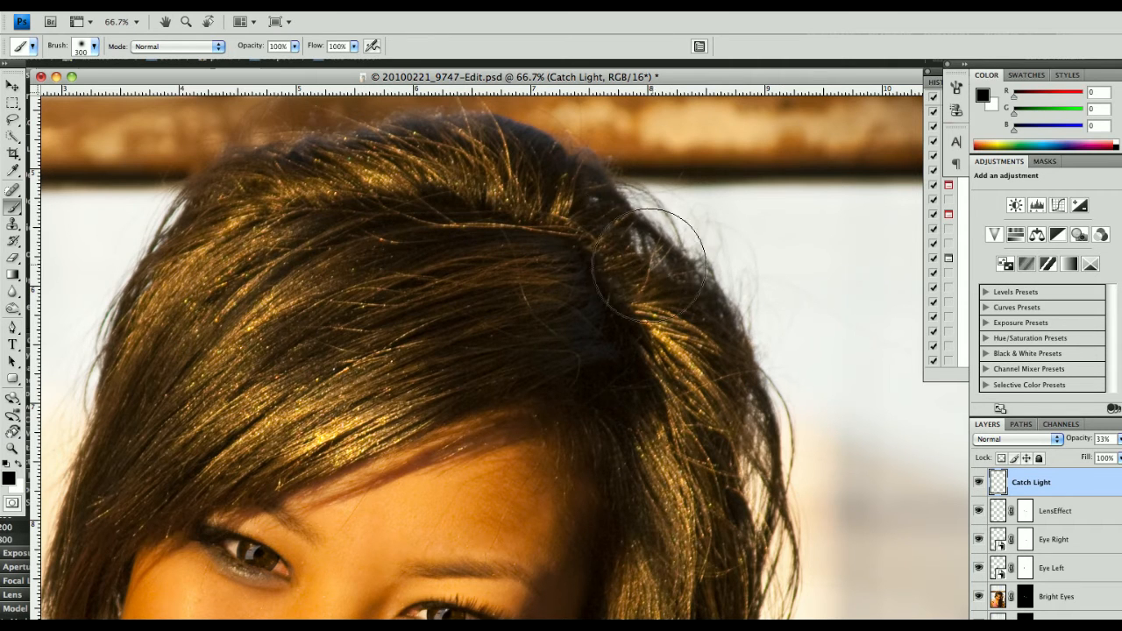
{"action": "mouse_move", "coordinate": [716, 329]}
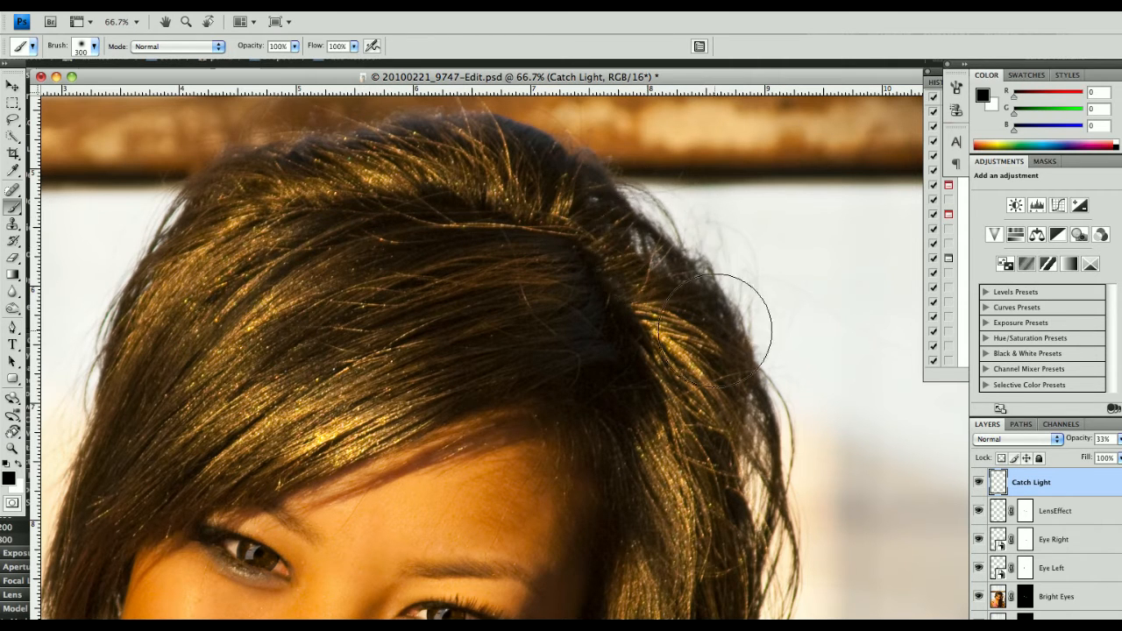
{"action": "mouse_move", "coordinate": [719, 337]}
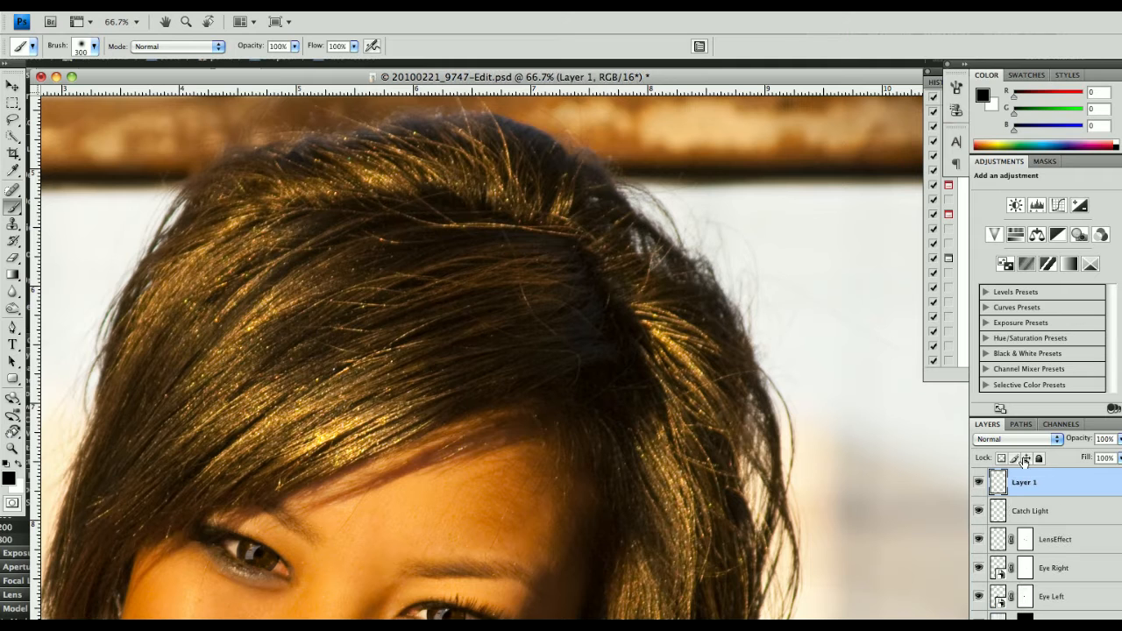
{"action": "mouse_move", "coordinate": [52, 155]}
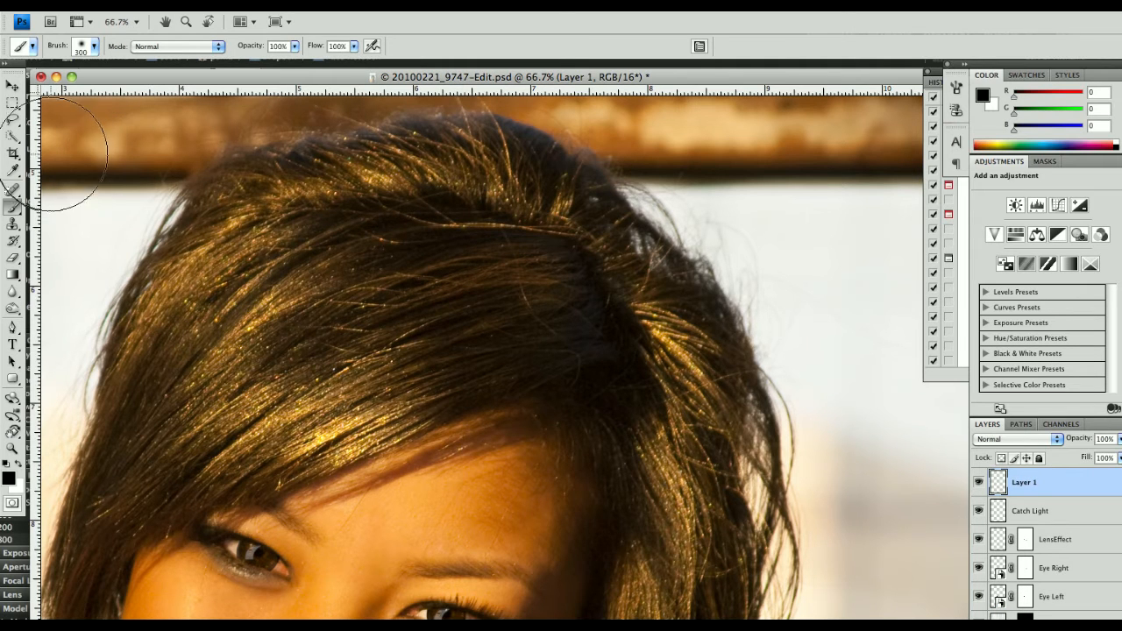
- Switch to the Lasso tool with a 24 px feather for freehand hair selections
{"action": "left_click", "coordinate": [14, 112]}
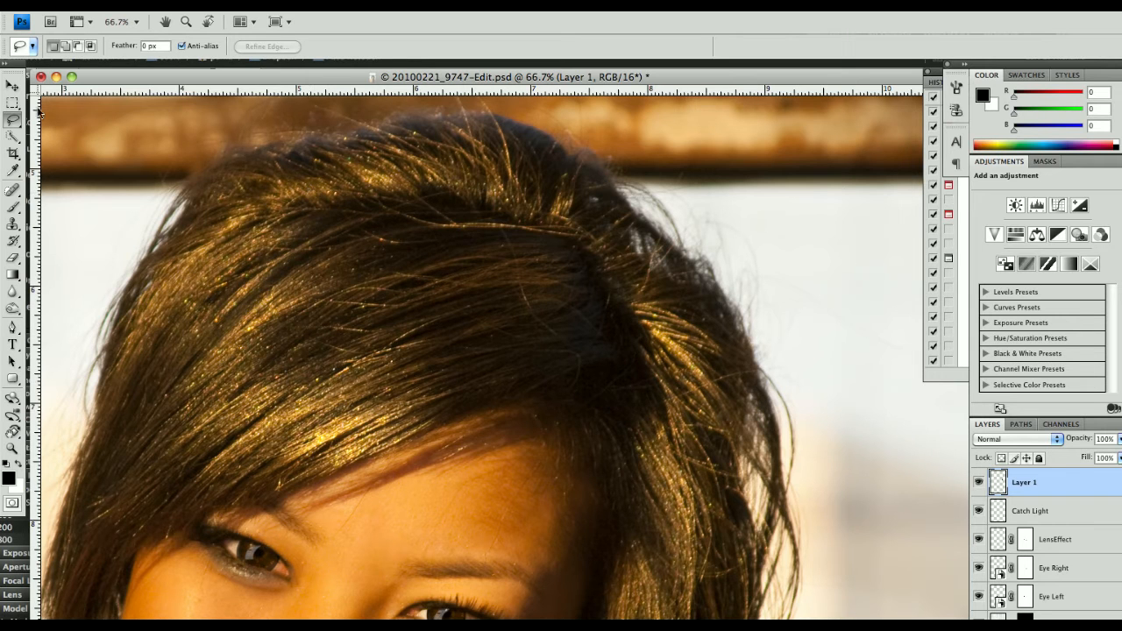
- Select a patch of hair and rotate it with Free Transform into the gap at the top
{"action": "left_click", "coordinate": [12, 84]}
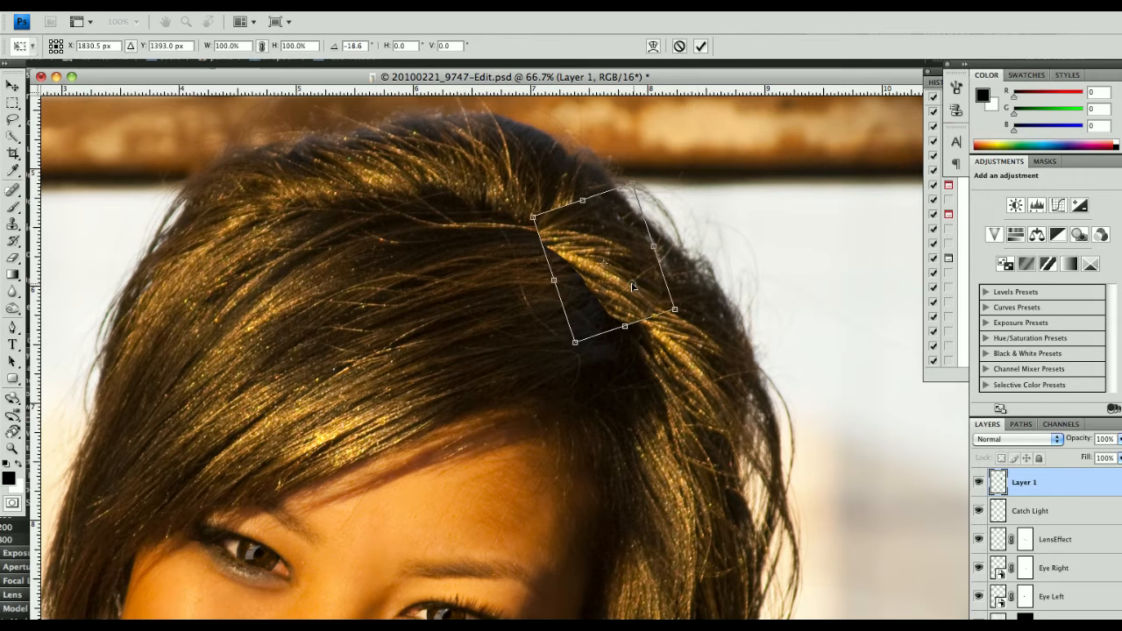
{"action": "left_click_drag", "start_coordinate": [632, 284], "coordinate": [618, 261]}
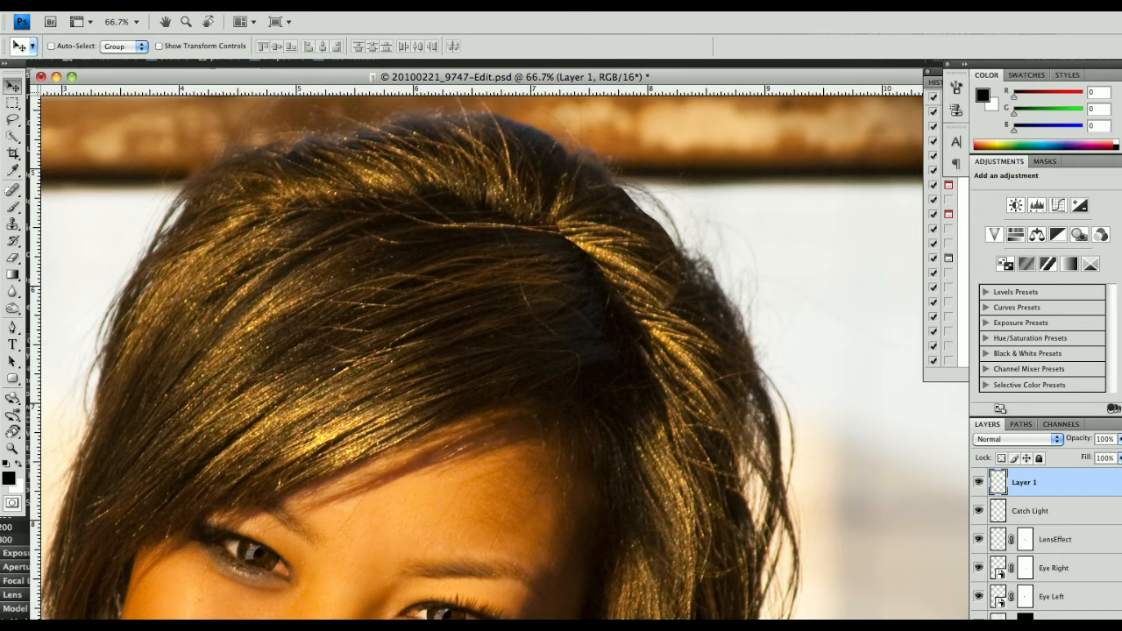
- Add a layer mask to Layer 1 and ready the Brush to blend the patch edges
{"action": "left_click", "coordinate": [1026, 483]}
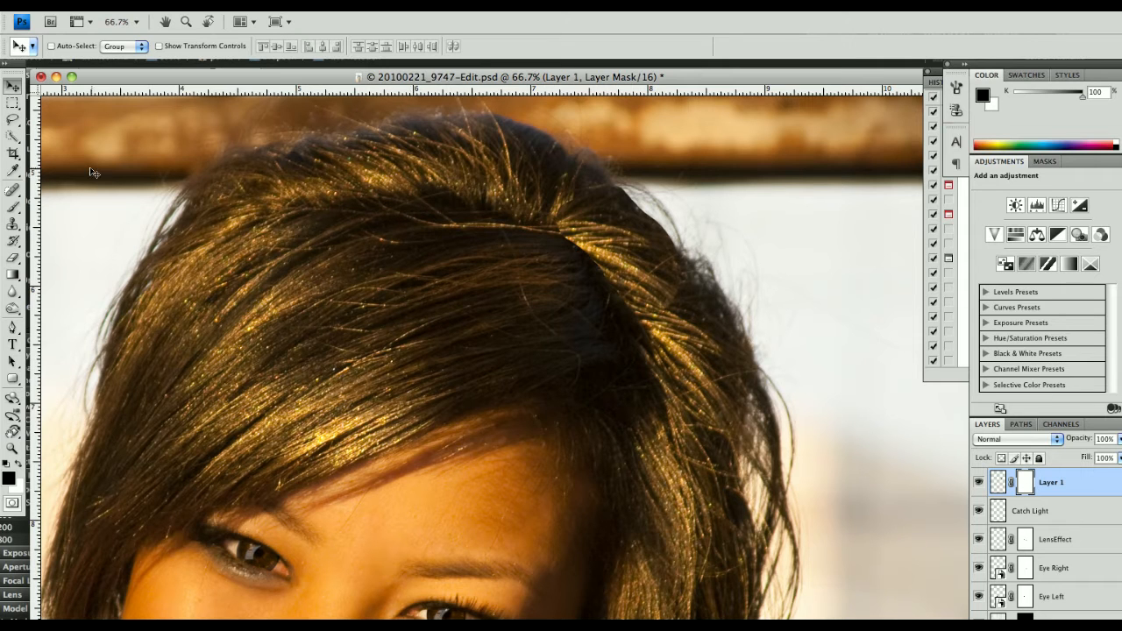
{"action": "left_click", "coordinate": [13, 207]}
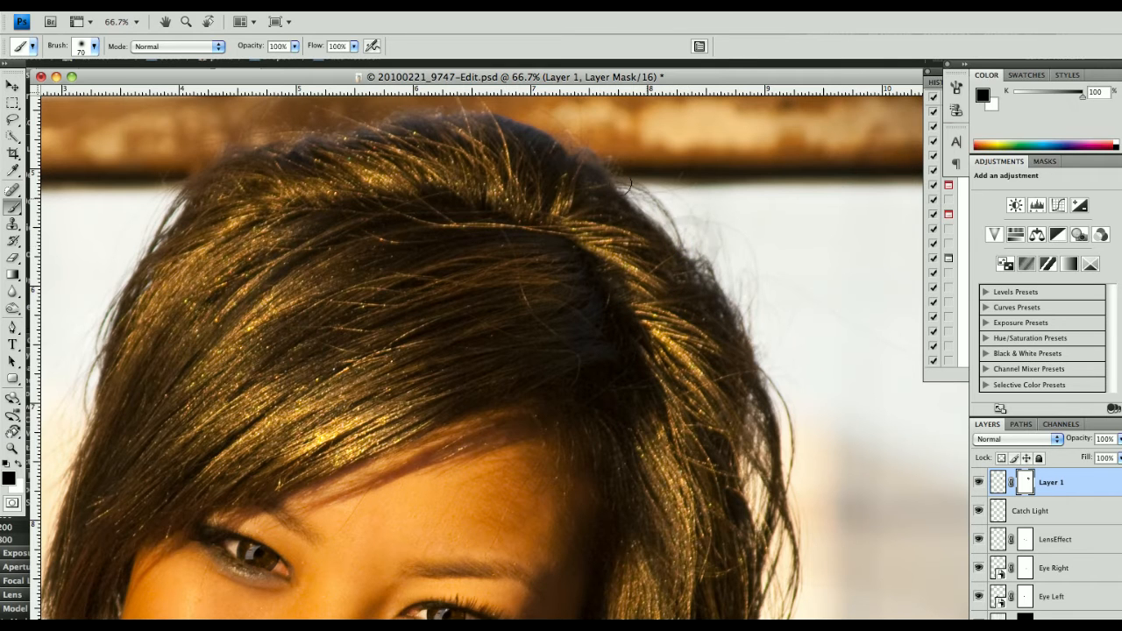
{"action": "mouse_move", "coordinate": [961, 498]}
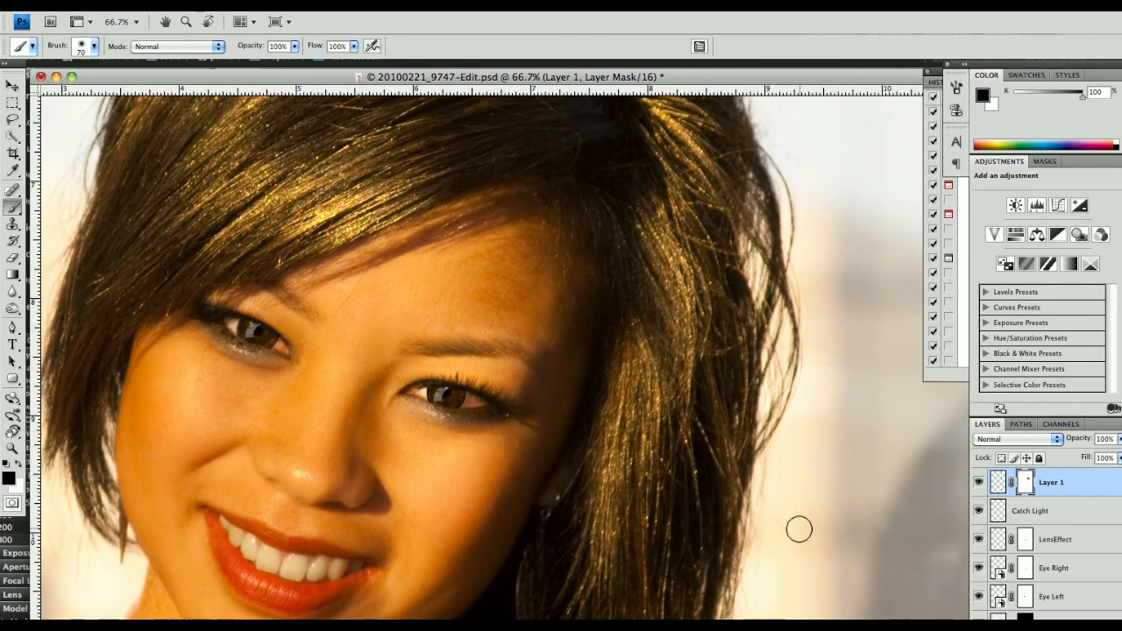
{"action": "mouse_move", "coordinate": [756, 252]}
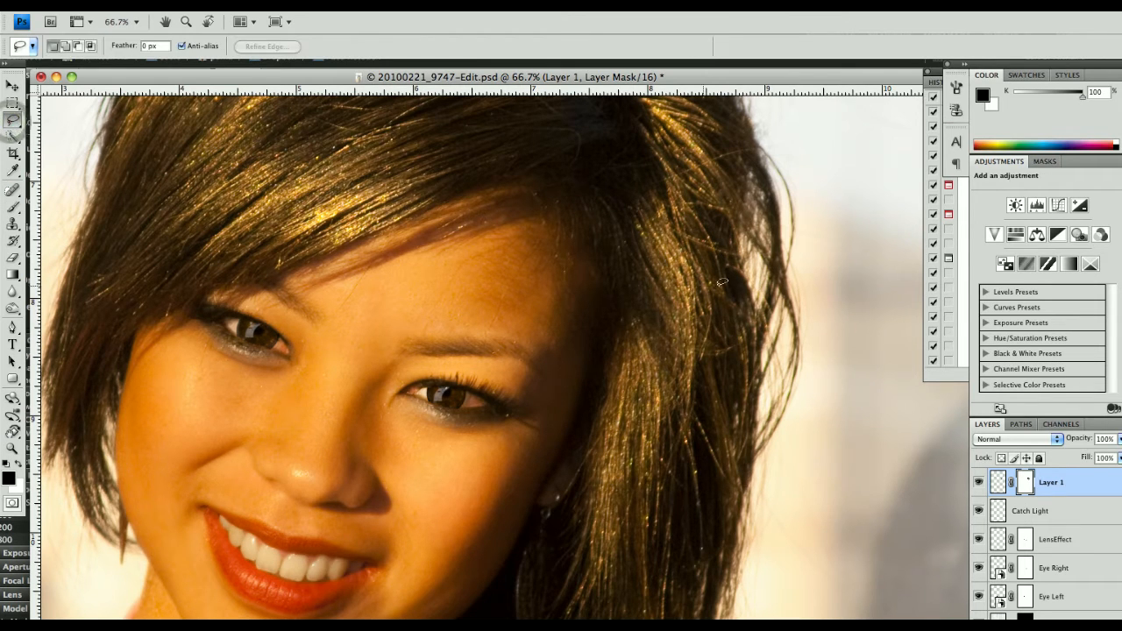
{"action": "mouse_move", "coordinate": [761, 327]}
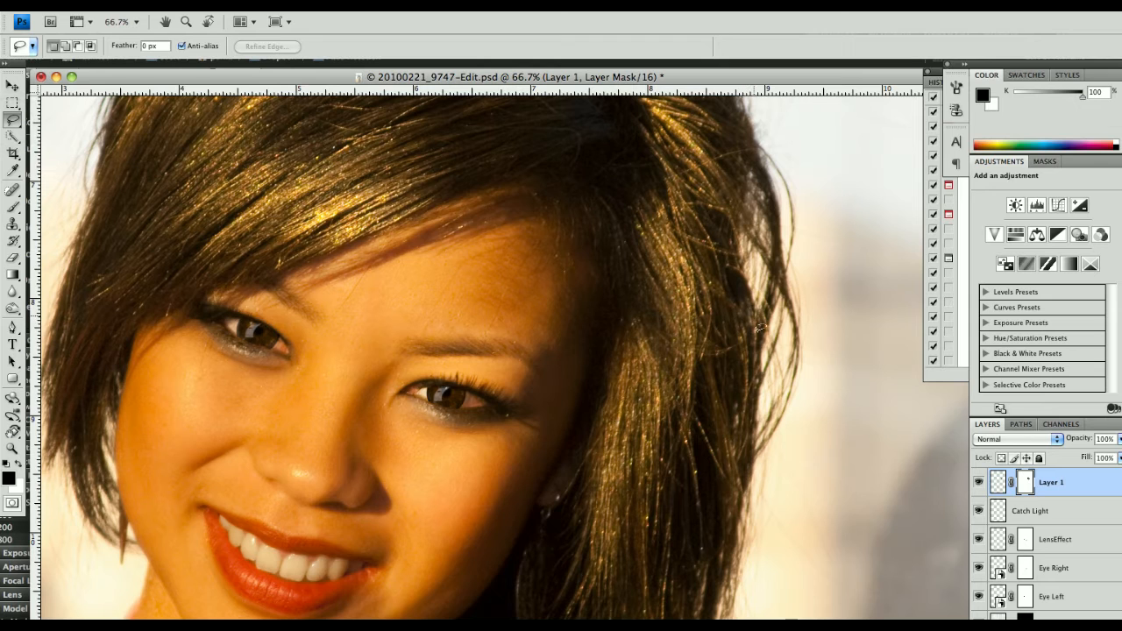
{"action": "mouse_move", "coordinate": [724, 293]}
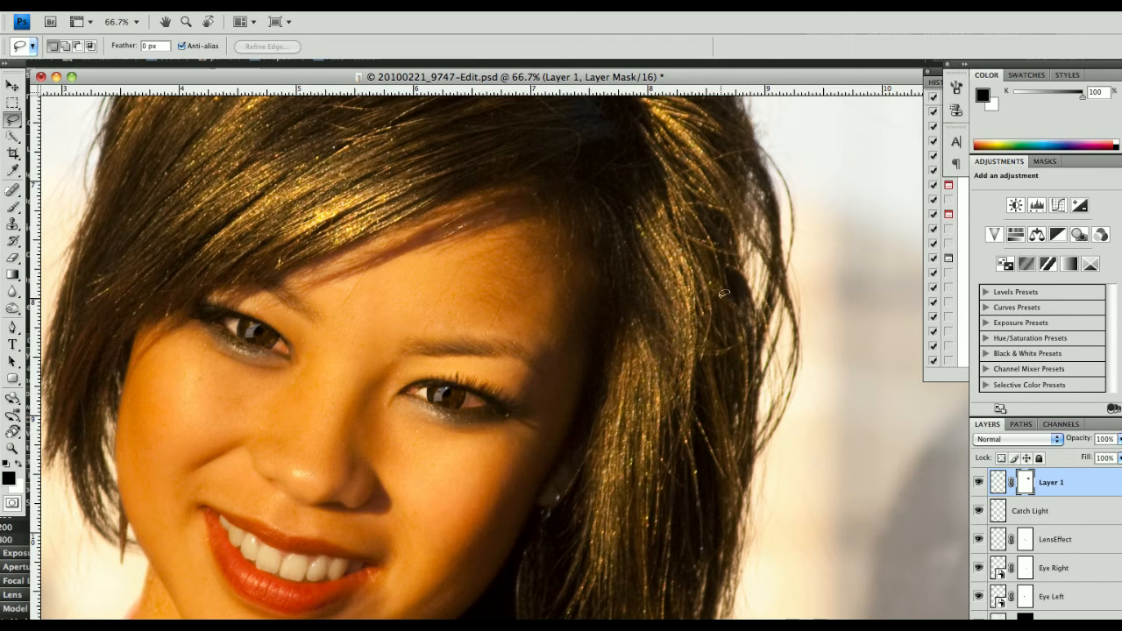
- Outline a feathered patch of hair with the Lasso to copy onto Layer 2
{"action": "left_click_drag", "start_coordinate": [728, 289], "coordinate": [757, 421]}
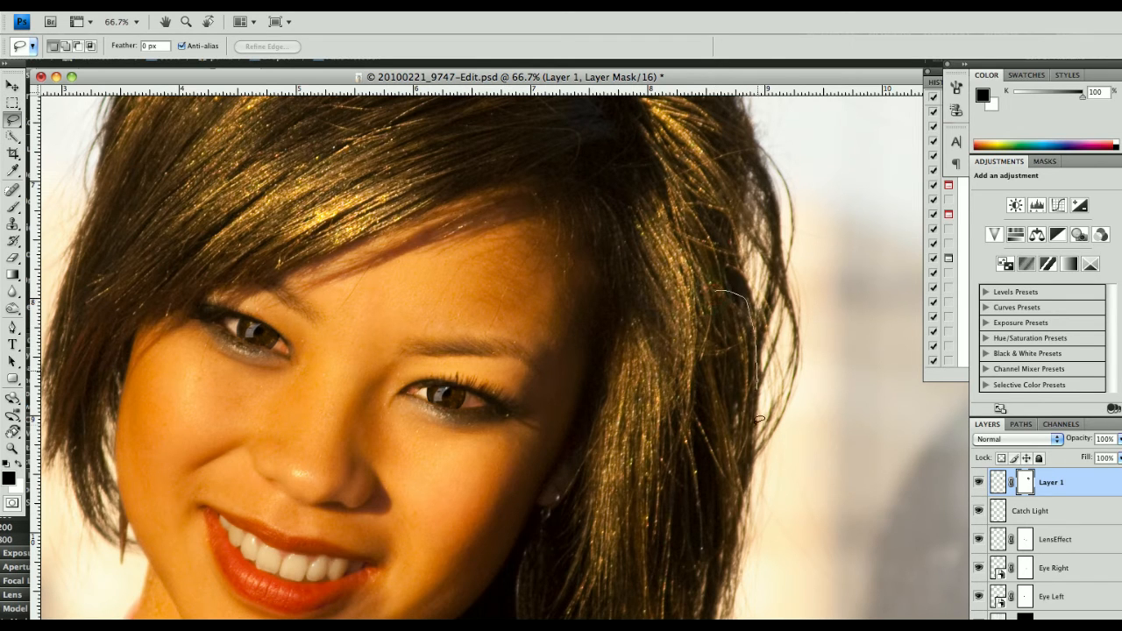
{"action": "left_click_drag", "start_coordinate": [757, 426], "coordinate": [701, 544]}
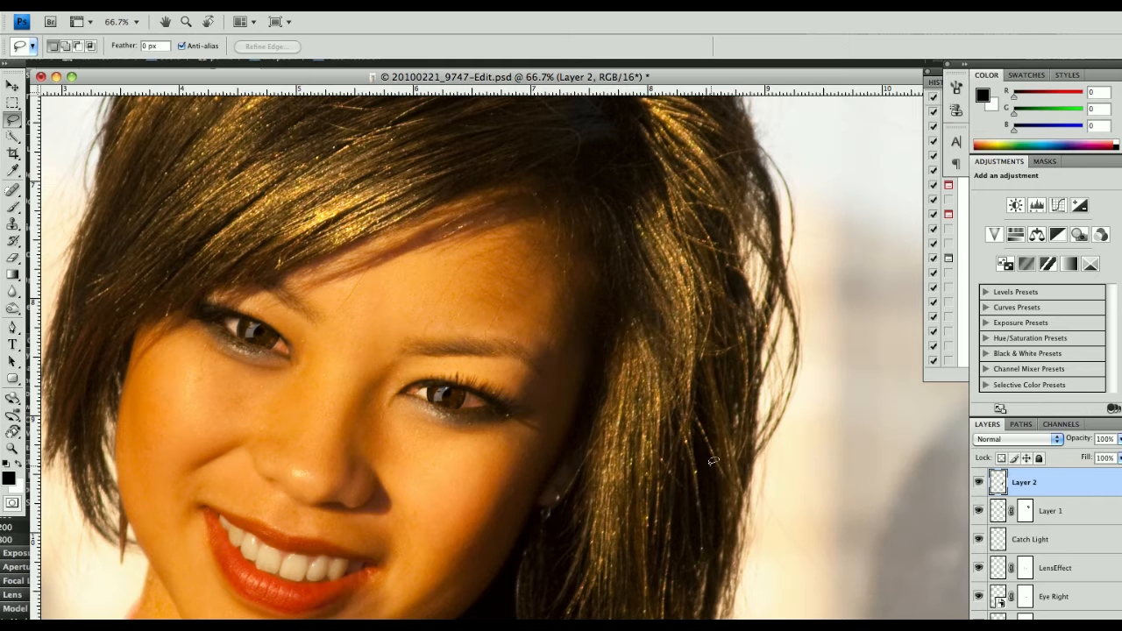
- Transform the Layer 2 hair patch, rotating it to follow the hair on the right side
{"action": "left_click", "coordinate": [12, 86]}
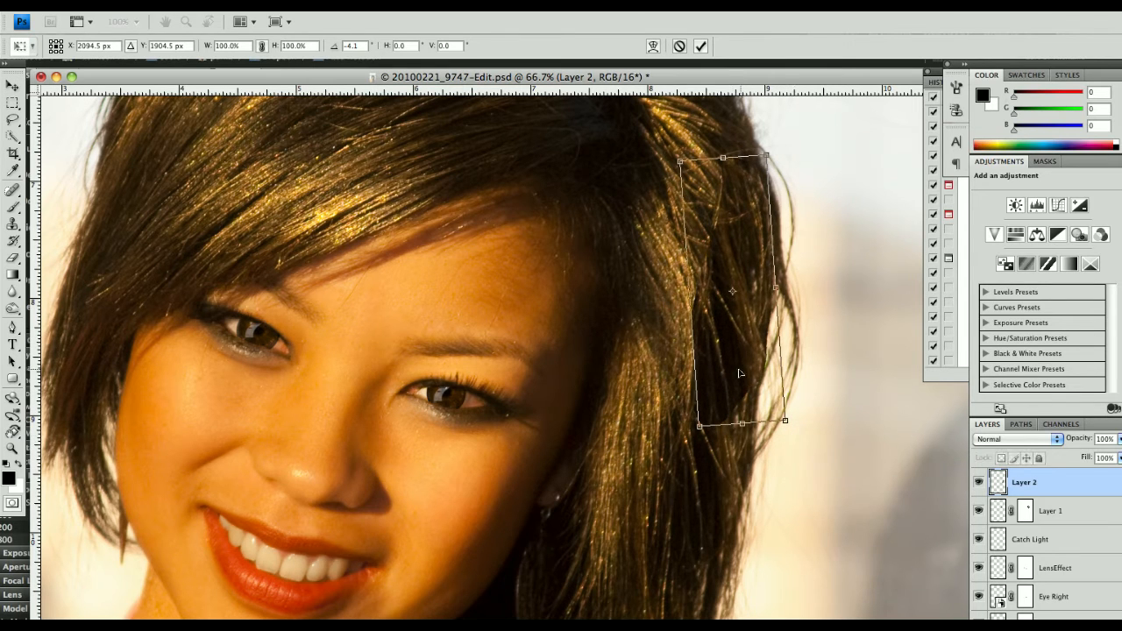
{"action": "mouse_move", "coordinate": [754, 350]}
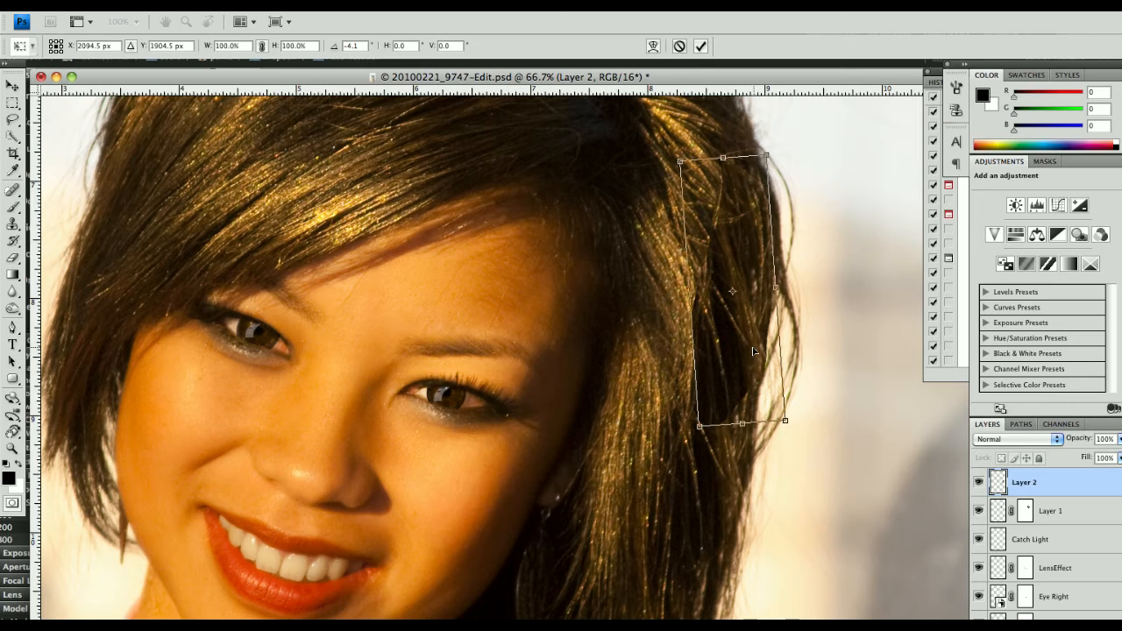
{"action": "left_click_drag", "start_coordinate": [733, 289], "coordinate": [726, 351]}
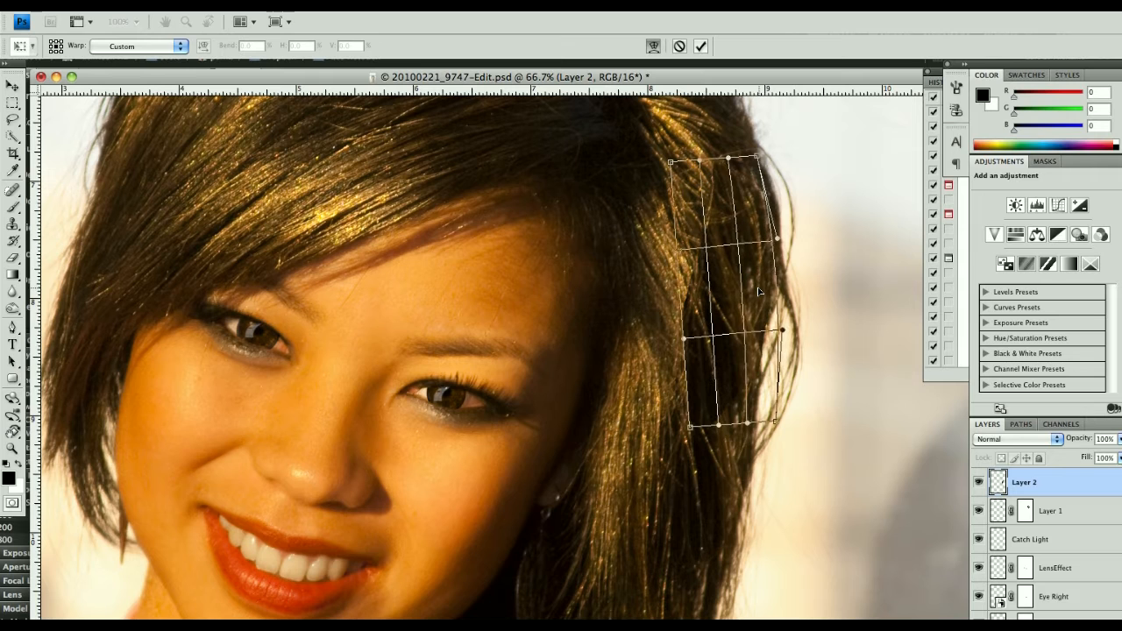
- Commit the warped hair patch along the right hair edge
{"action": "left_click", "coordinate": [702, 46]}
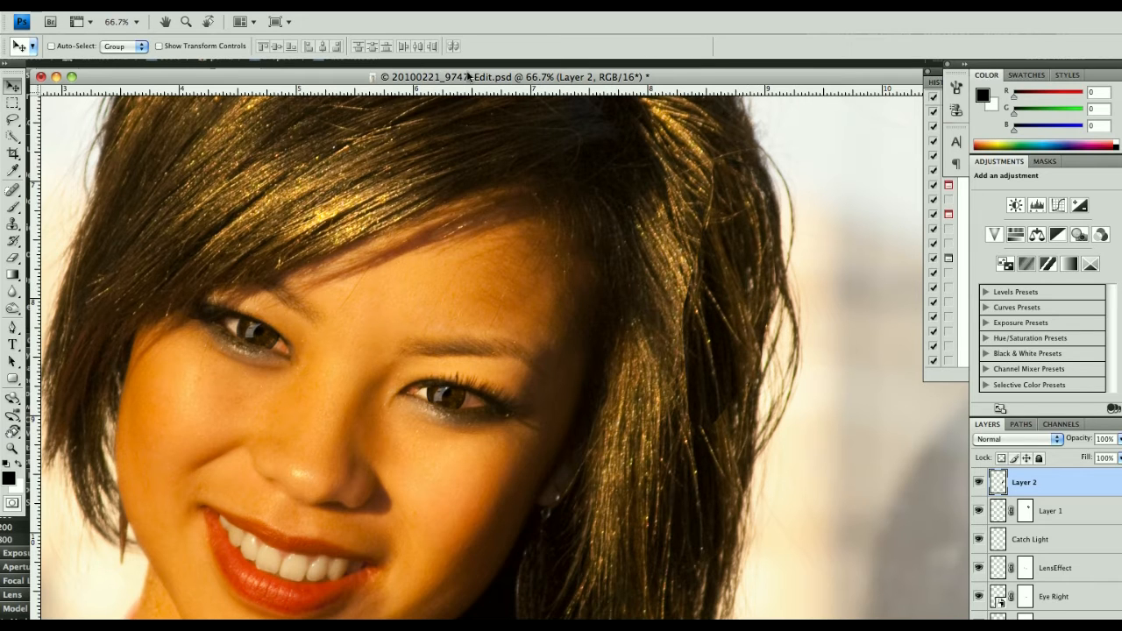
{"action": "mouse_move", "coordinate": [472, 78]}
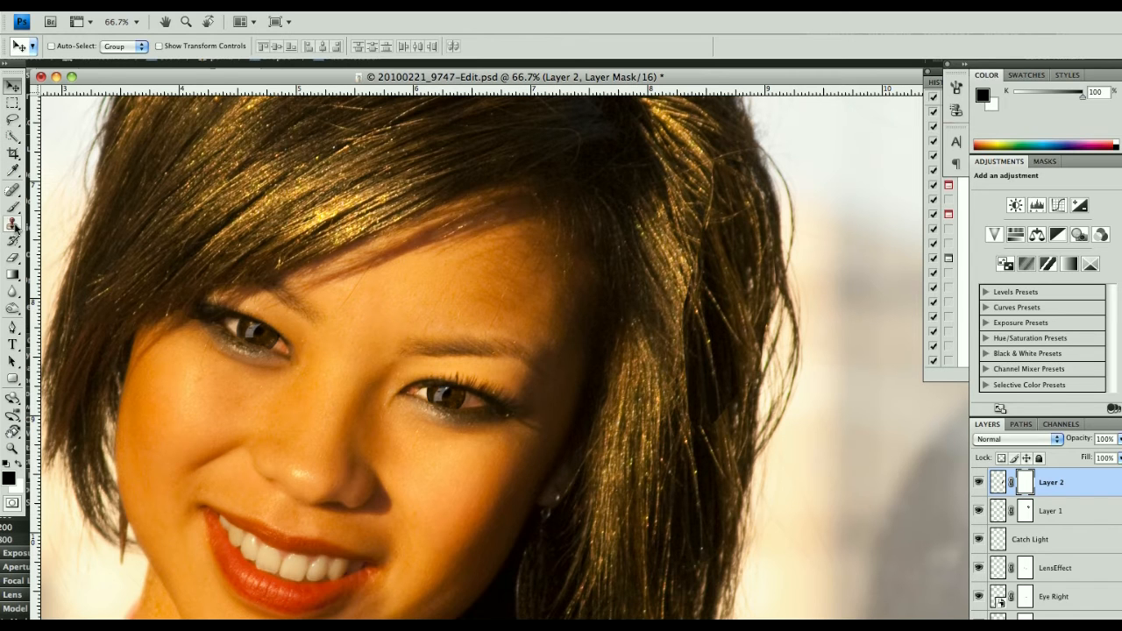
- Paint on Layer 2's mask to blend the patch, toggling the layer visibility to compare
{"action": "left_click", "coordinate": [14, 206]}
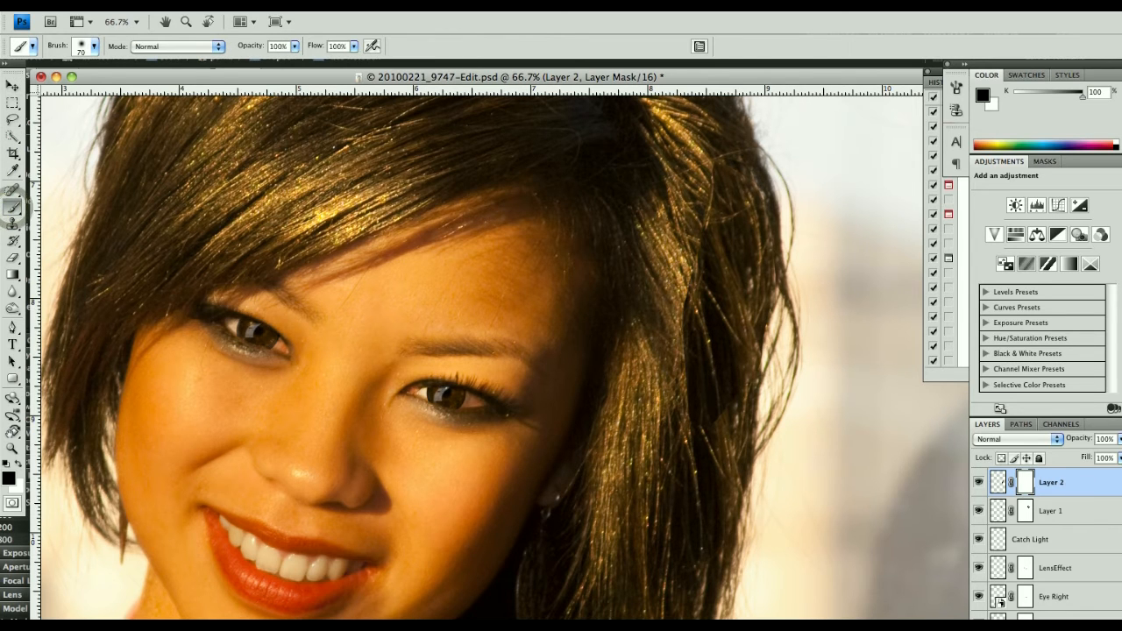
{"action": "mouse_move", "coordinate": [768, 166]}
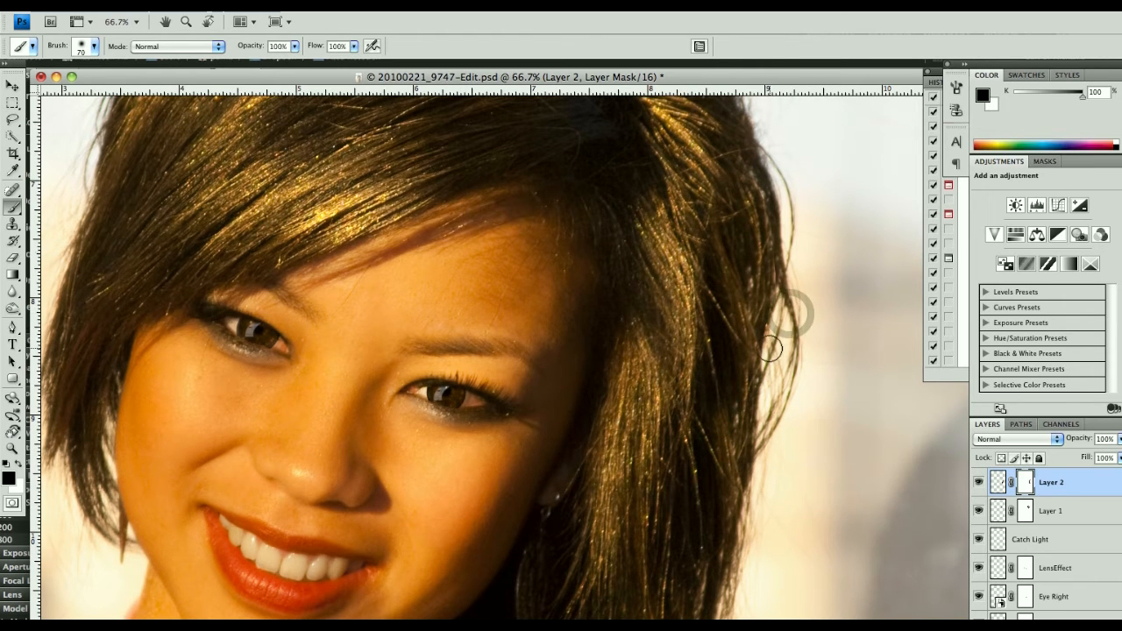
{"action": "mouse_move", "coordinate": [791, 228]}
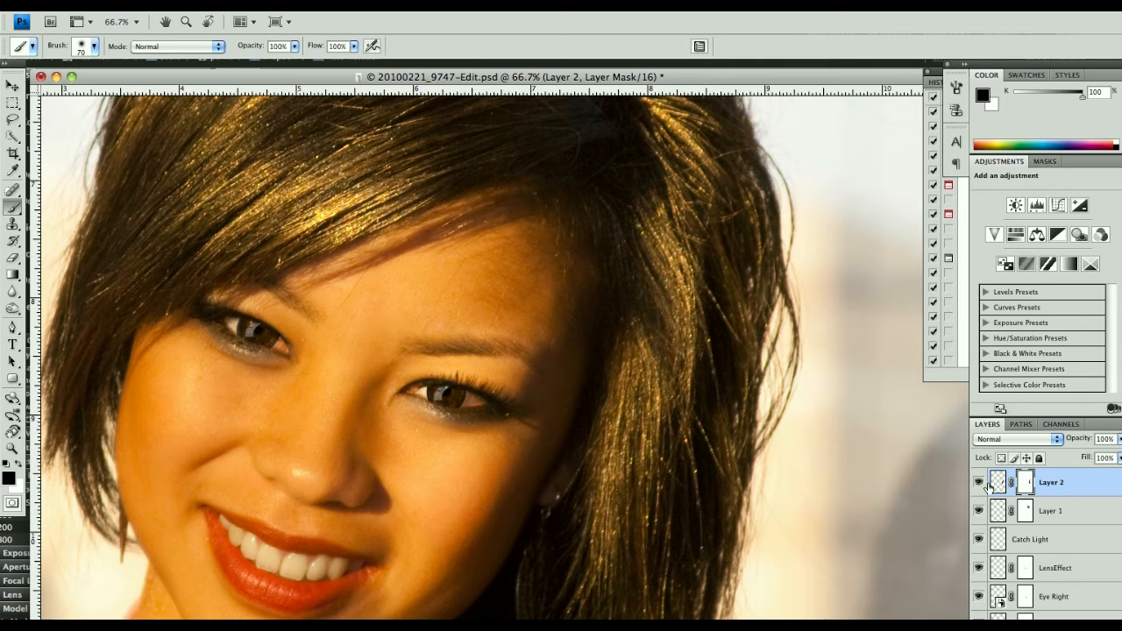
{"action": "left_click", "coordinate": [978, 482]}
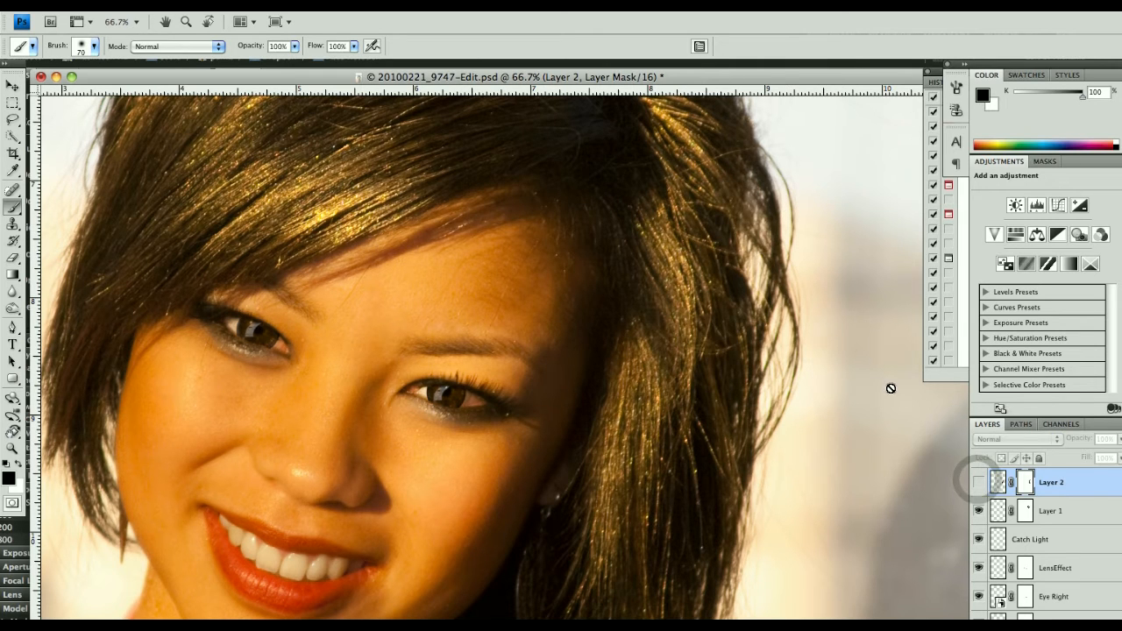
{"action": "left_click", "coordinate": [979, 482]}
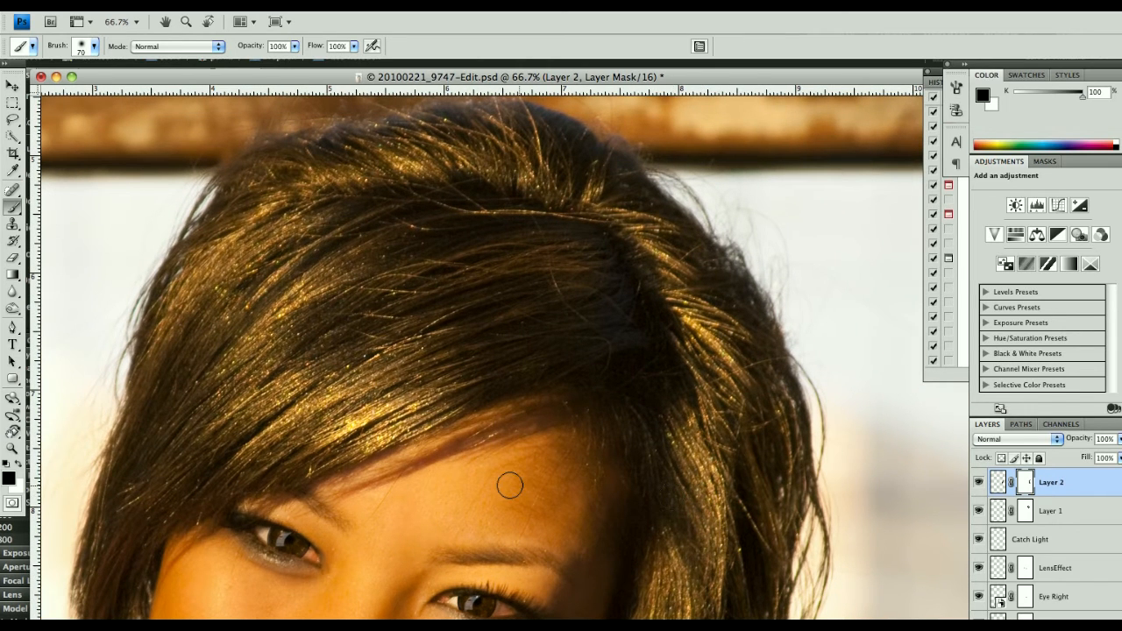
{"action": "mouse_move", "coordinate": [355, 401]}
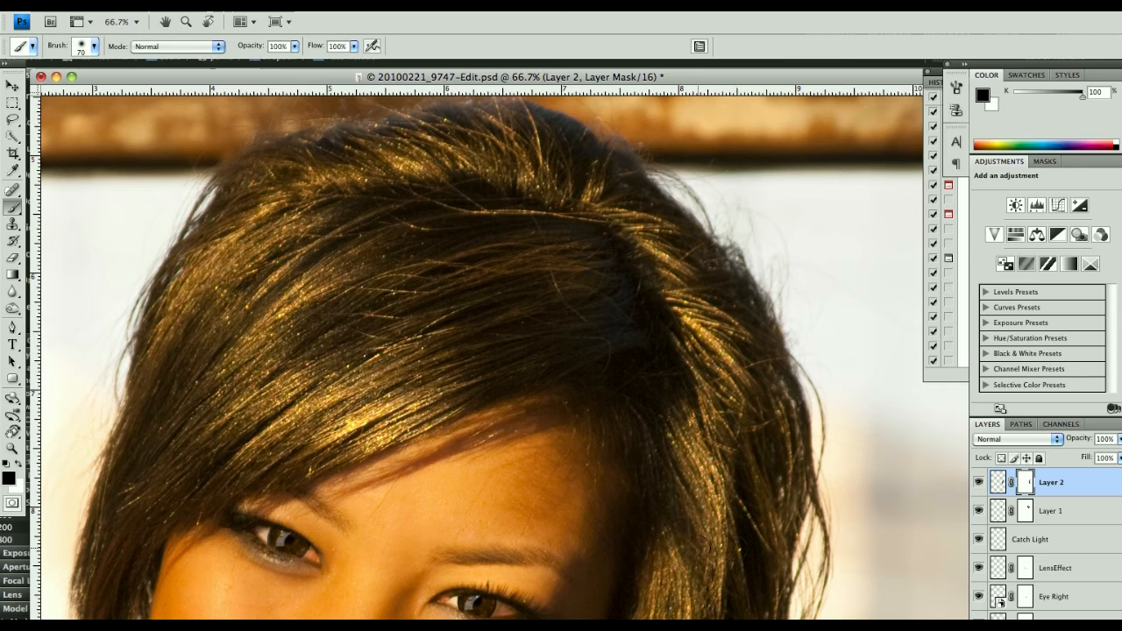
{"action": "mouse_move", "coordinate": [698, 552]}
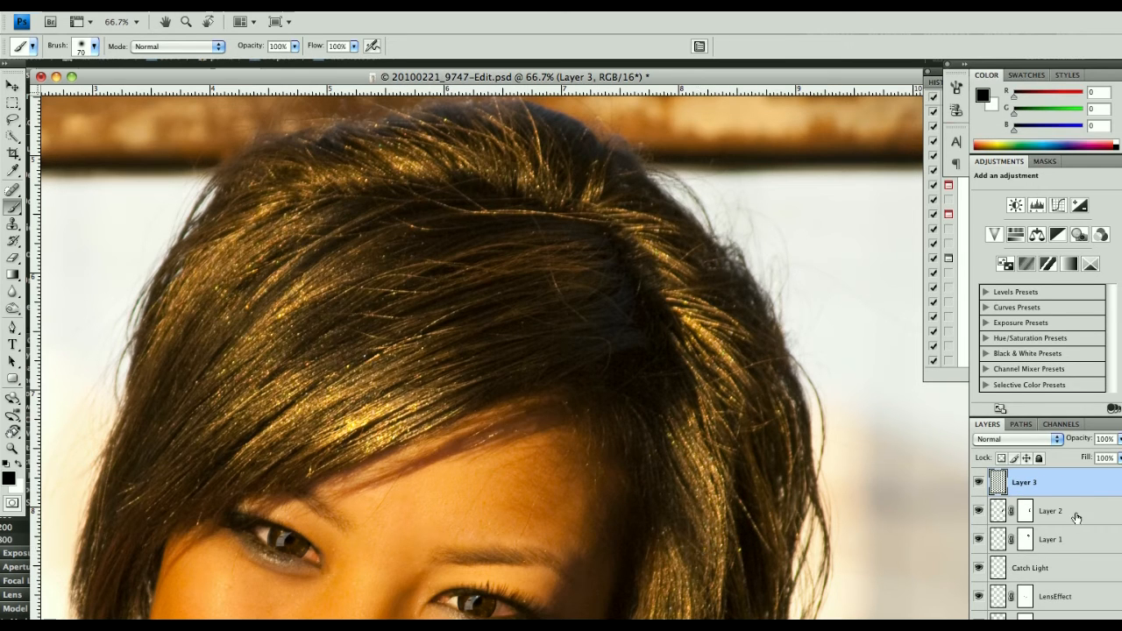
- Try Overlay and Soft Light blend modes on the merged Layer 3 copy
{"action": "left_click", "coordinate": [1000, 482]}
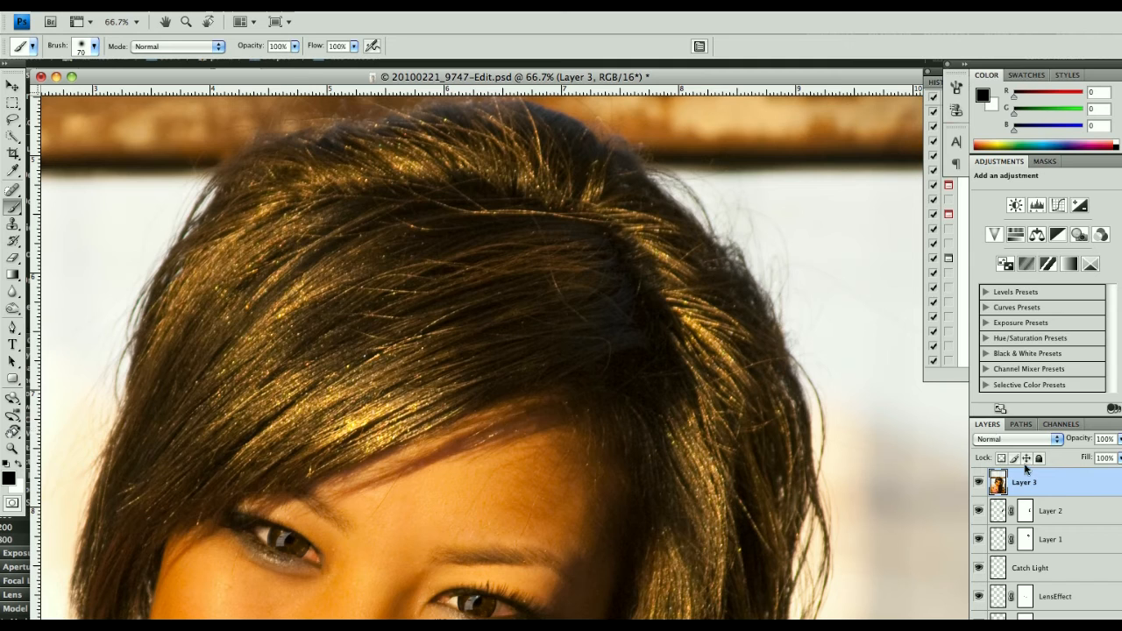
{"action": "left_click", "coordinate": [1017, 438]}
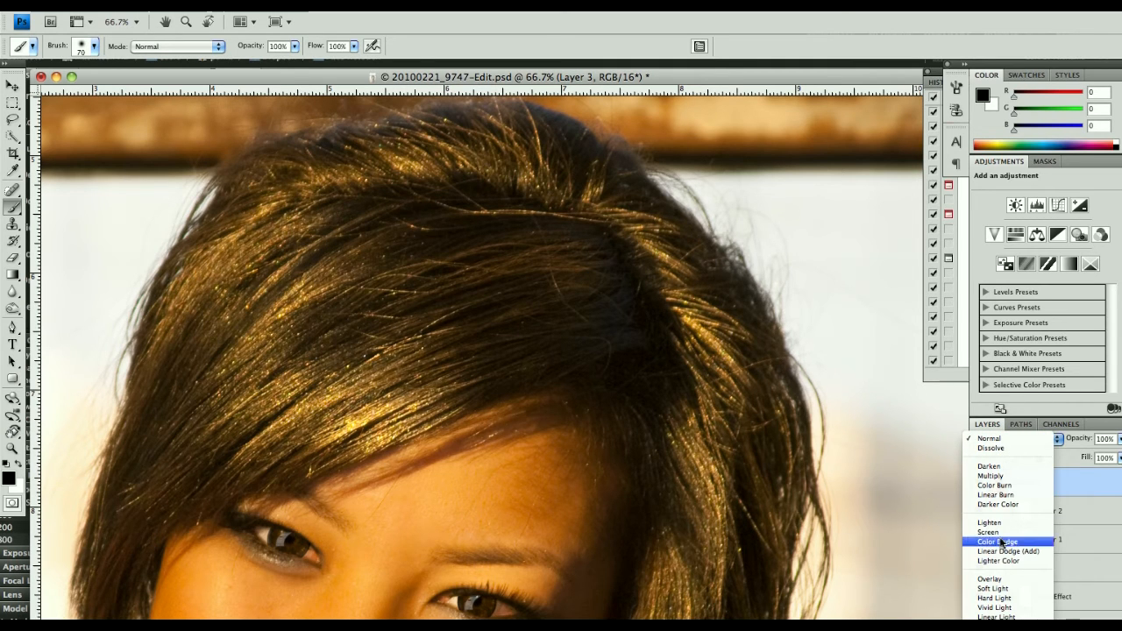
{"action": "left_click", "coordinate": [989, 579]}
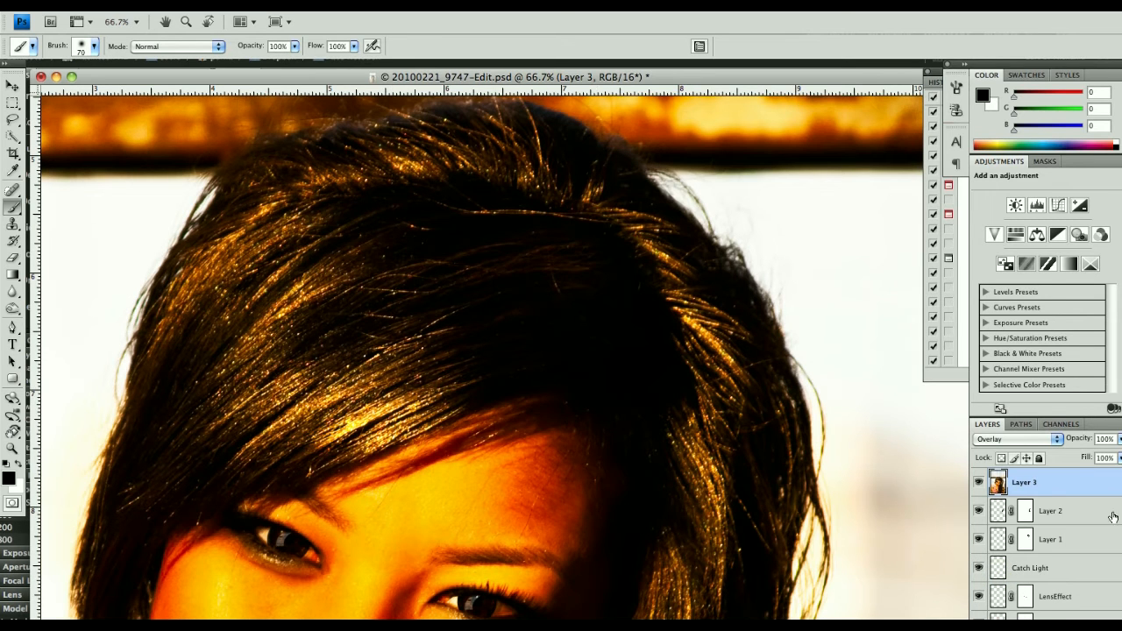
{"action": "left_click", "coordinate": [1014, 438]}
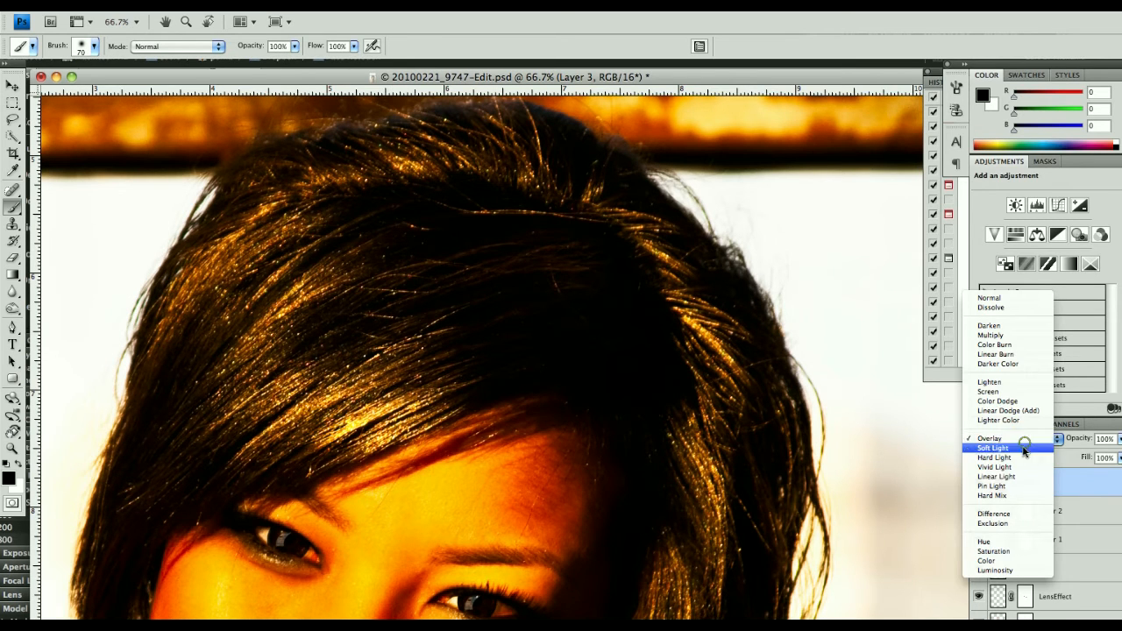
{"action": "left_click", "coordinate": [993, 449]}
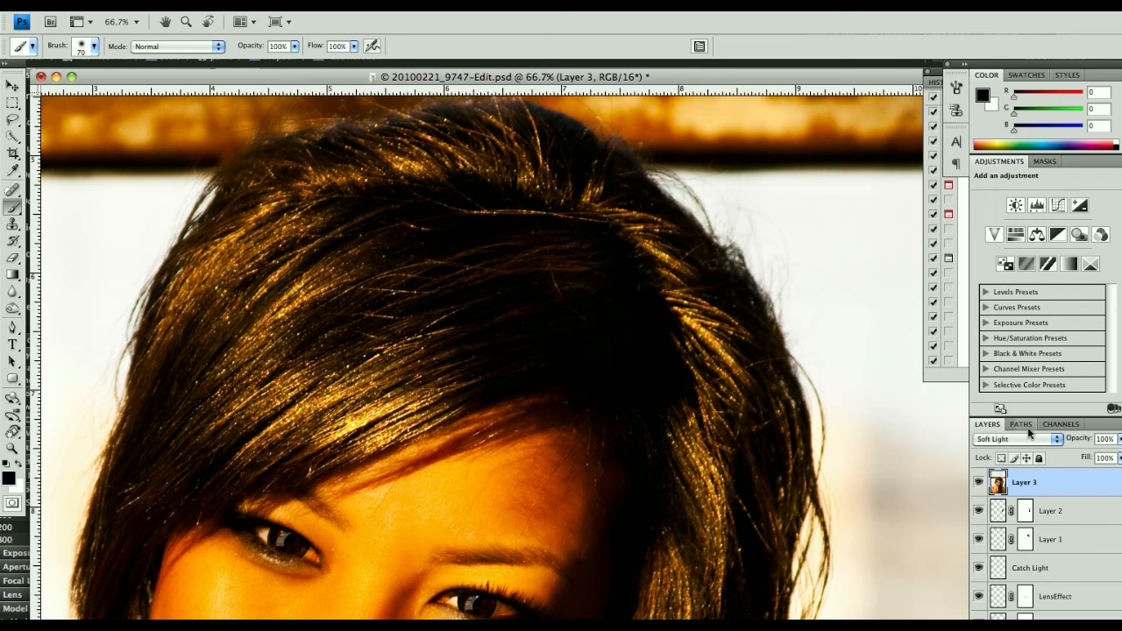
- Switch the merged layer to Screen, then settle on a different brightening blend mode
{"action": "left_click", "coordinate": [1018, 439]}
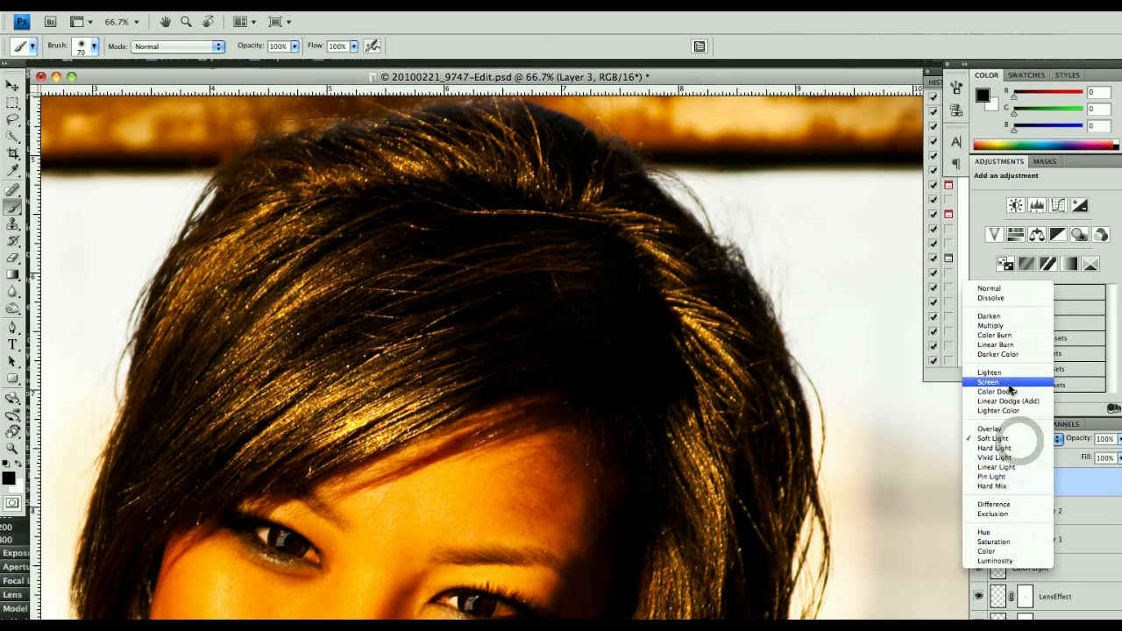
{"action": "left_click", "coordinate": [990, 382]}
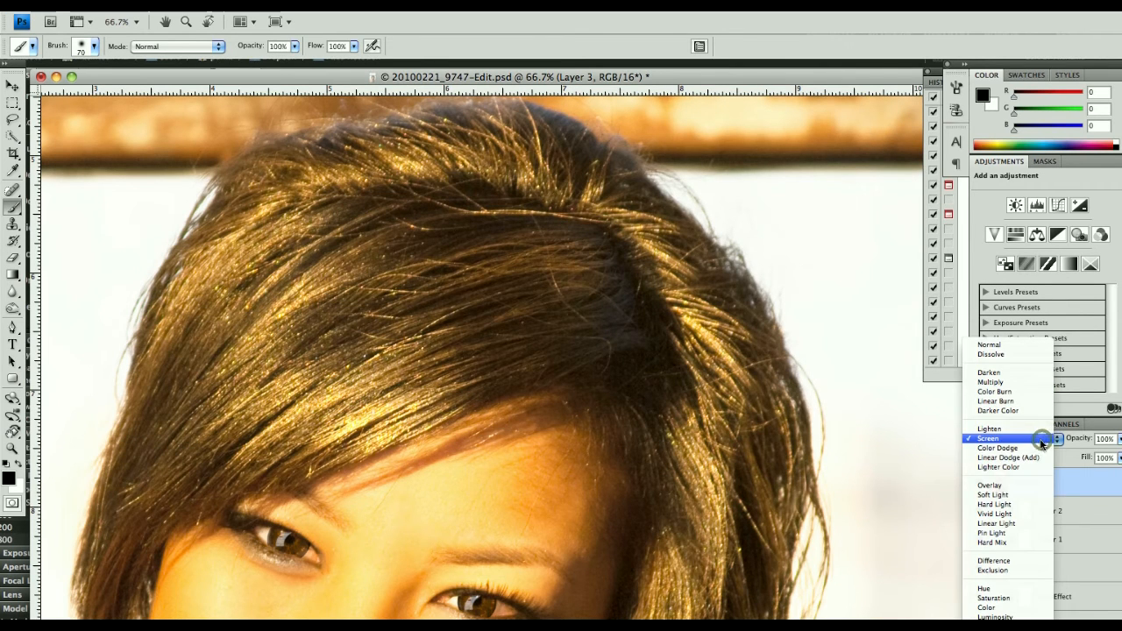
{"action": "left_click", "coordinate": [998, 448]}
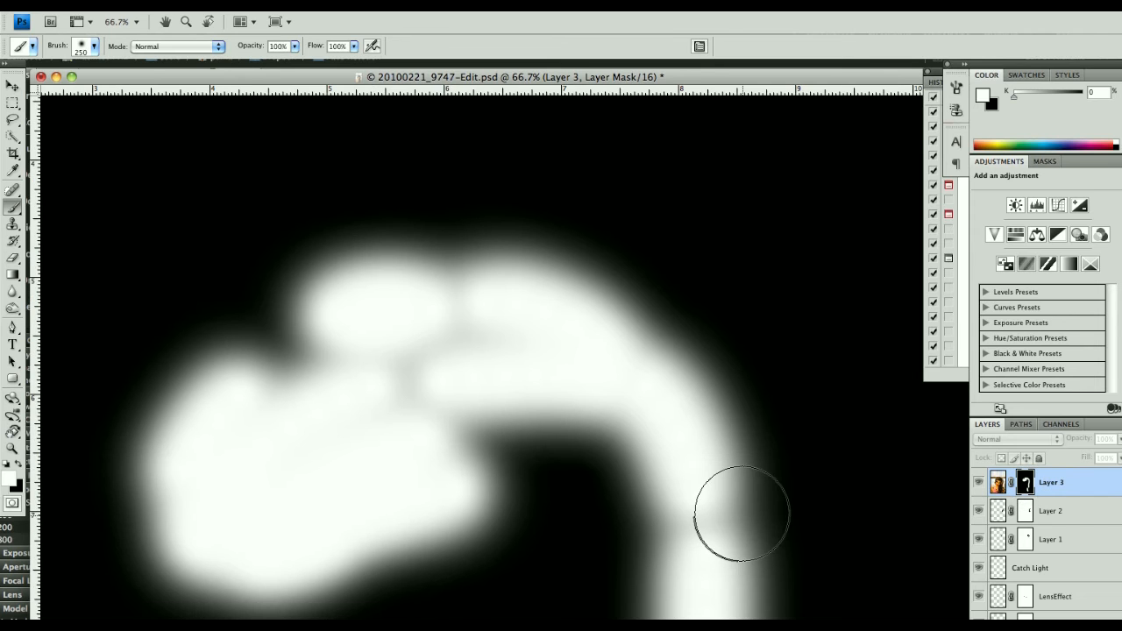
- Pan across the image to view the golden highlights on the crown of her hair
{"action": "left_click_drag", "start_coordinate": [740, 512], "coordinate": [312, 417]}
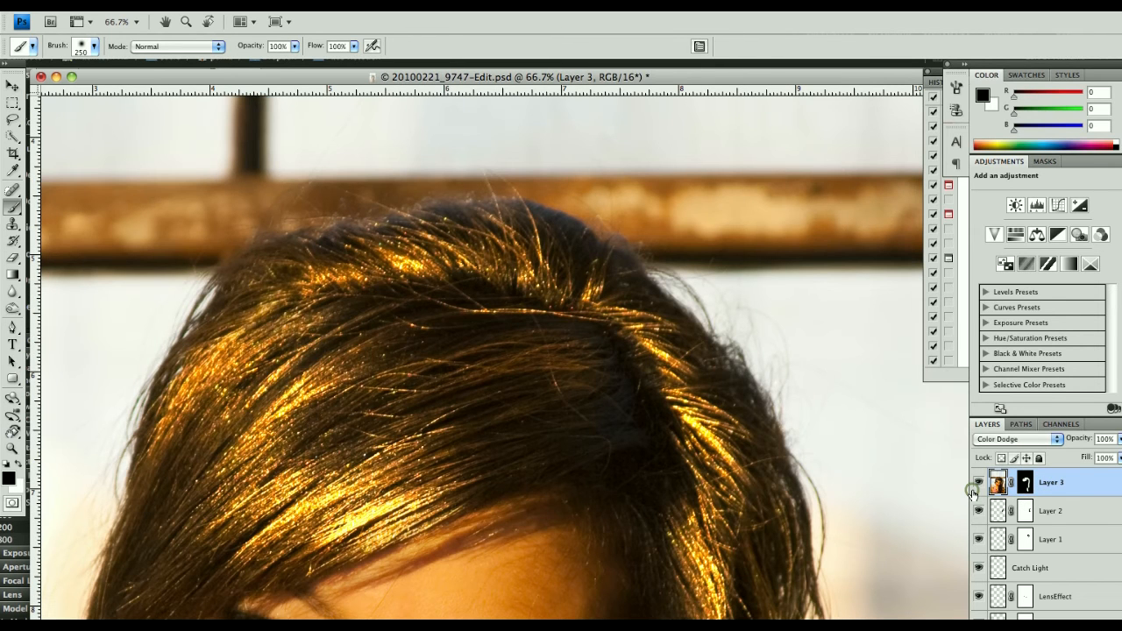
{"action": "mouse_move", "coordinate": [939, 447]}
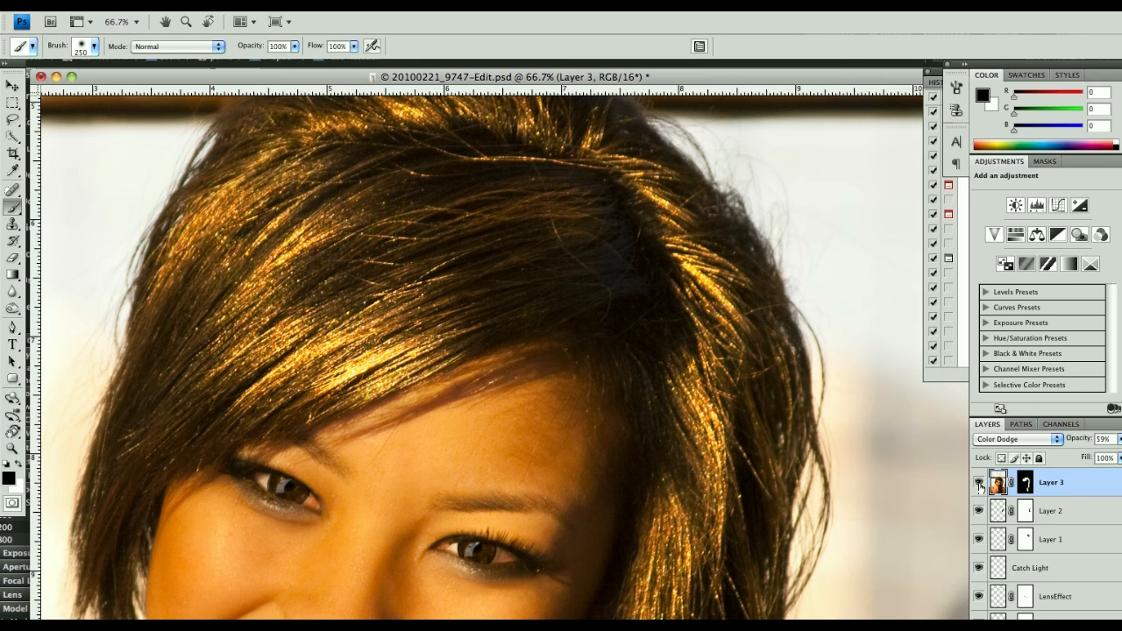
{"action": "left_click", "coordinate": [979, 484]}
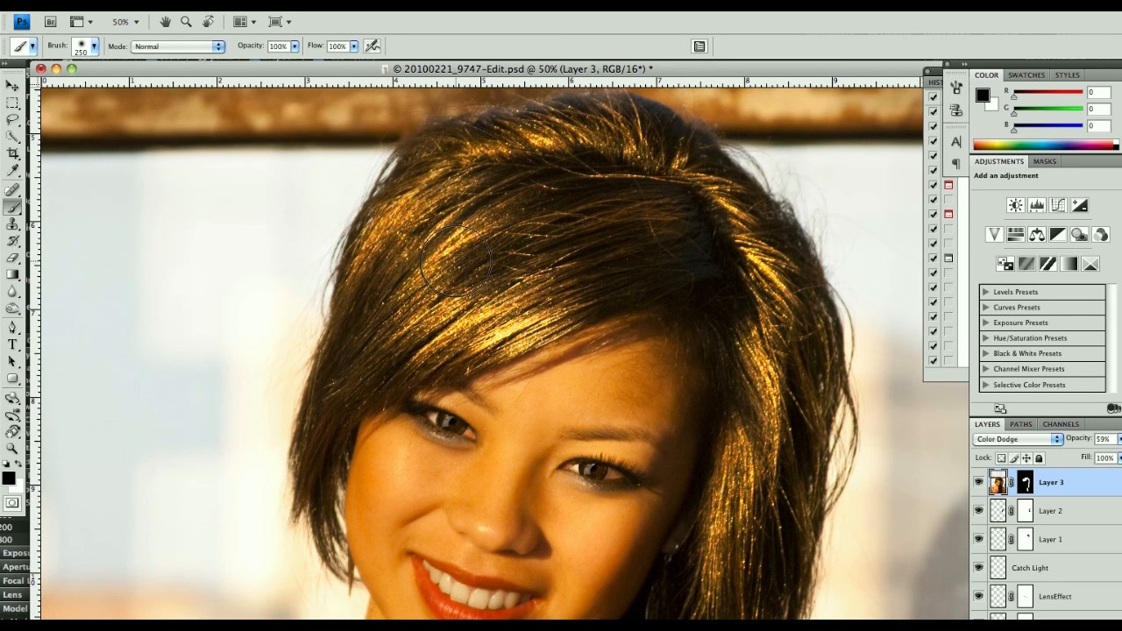
{"action": "mouse_move", "coordinate": [561, 320]}
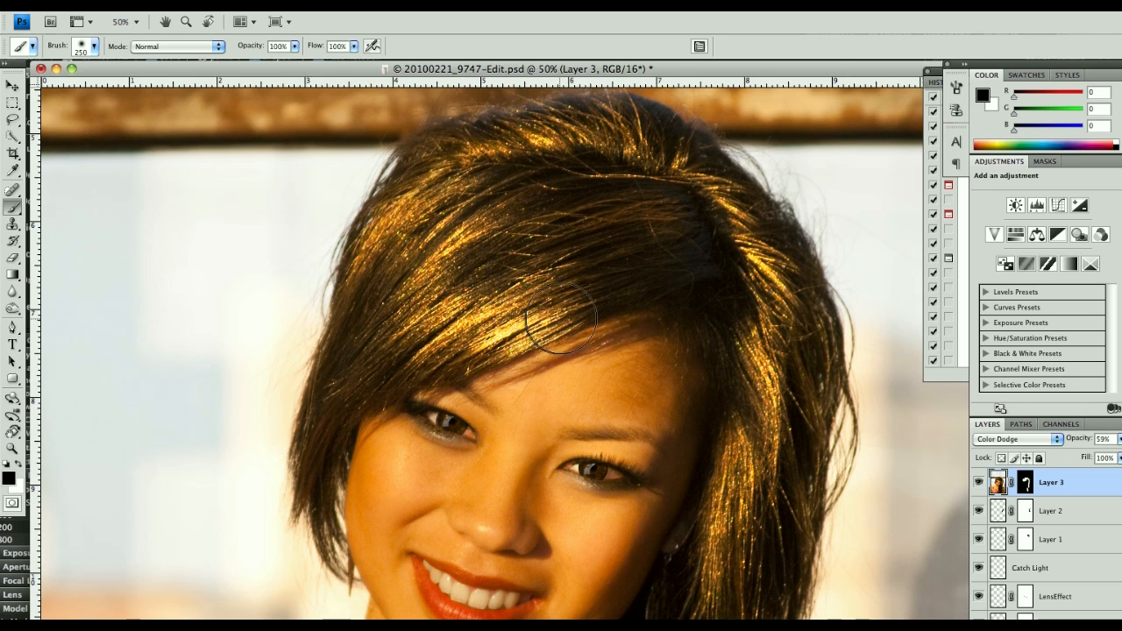
{"action": "mouse_move", "coordinate": [640, 302]}
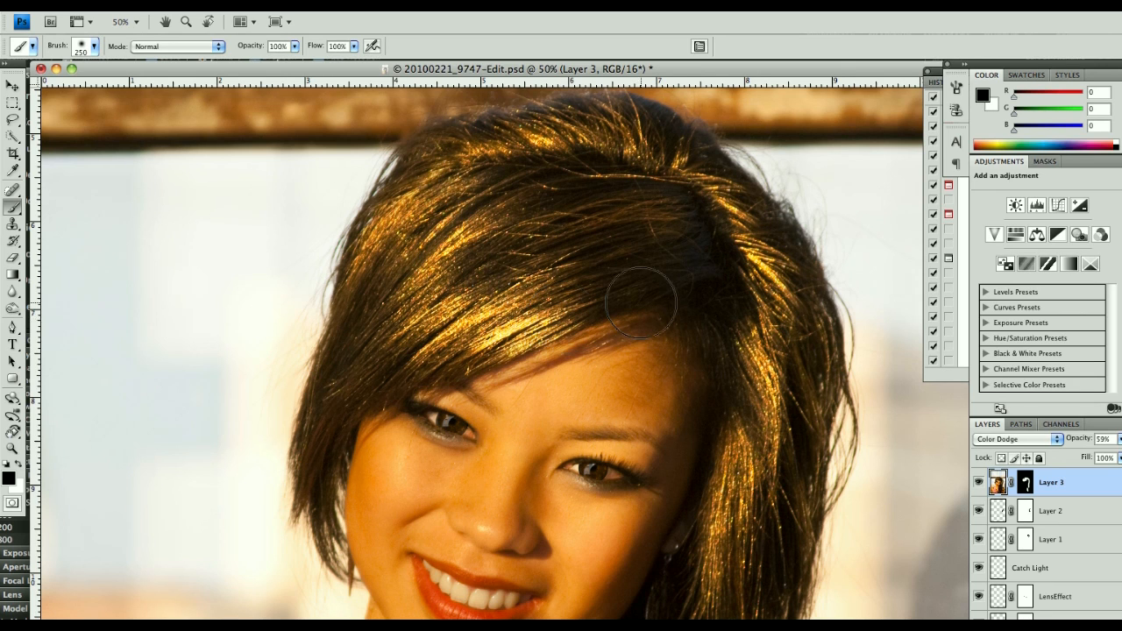